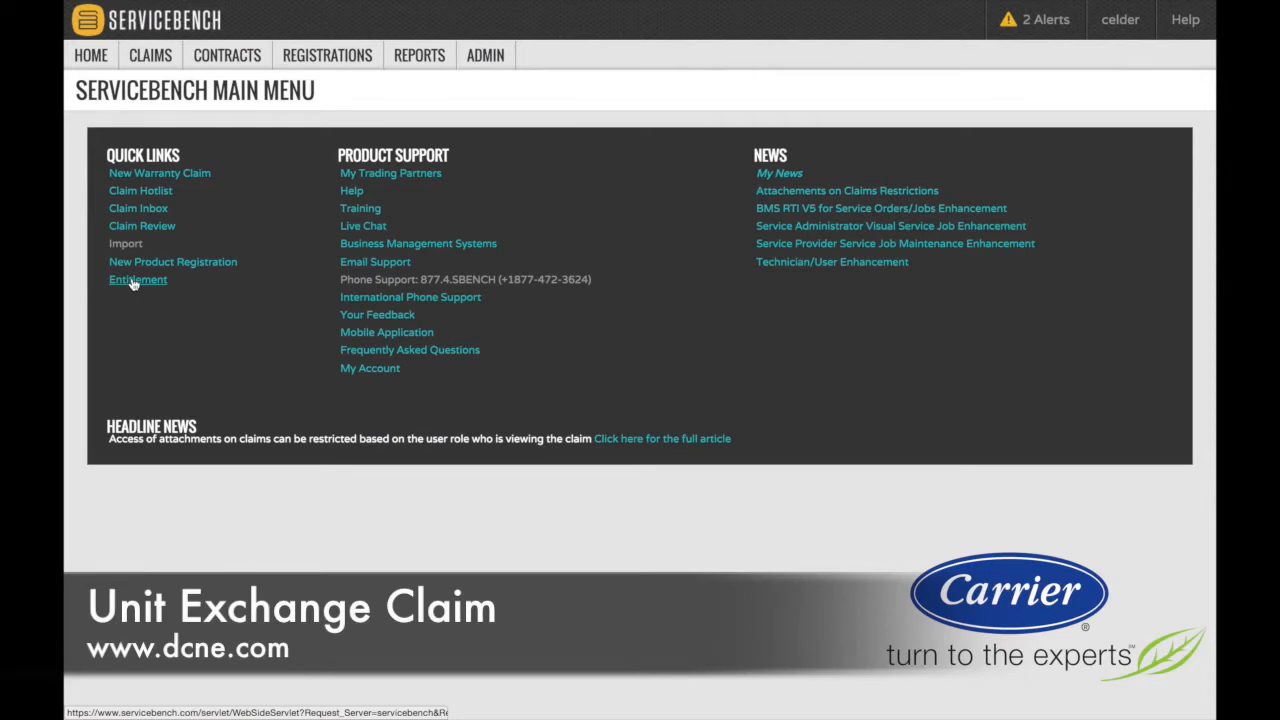
Step: Go to the Entitlement Search form from the main menu's Quick Links
click(136, 280)
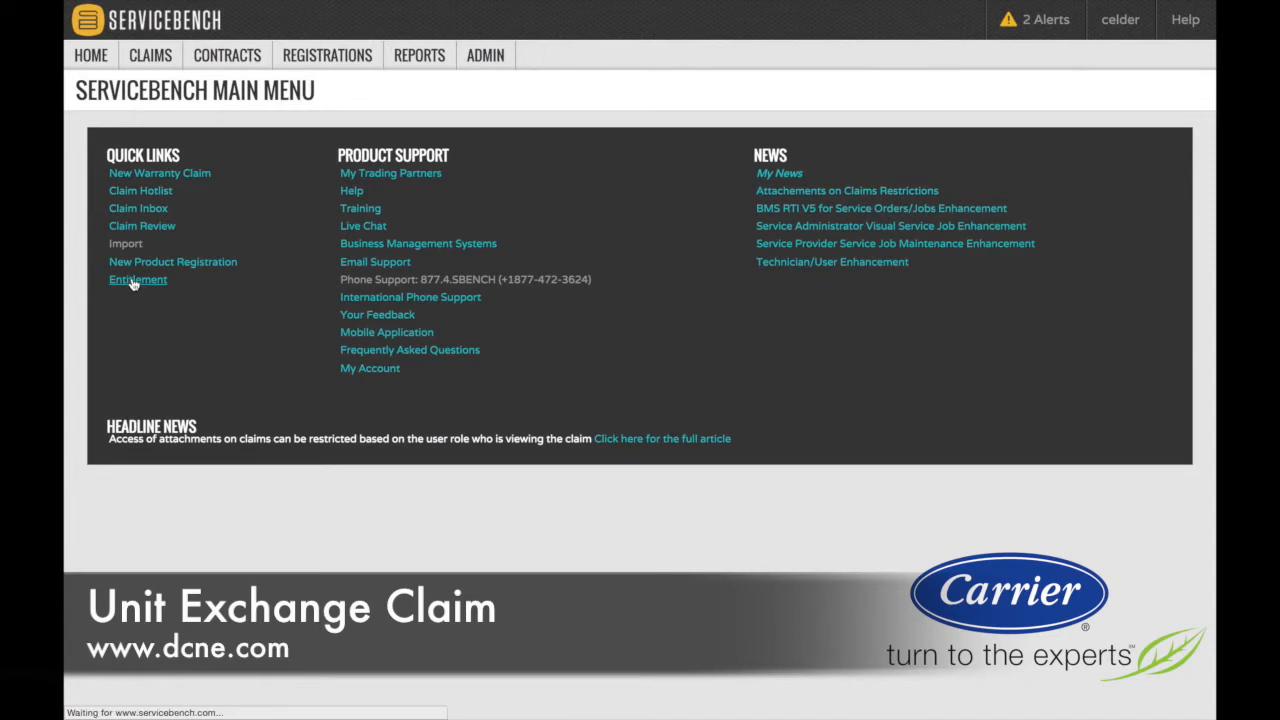
click(136, 280)
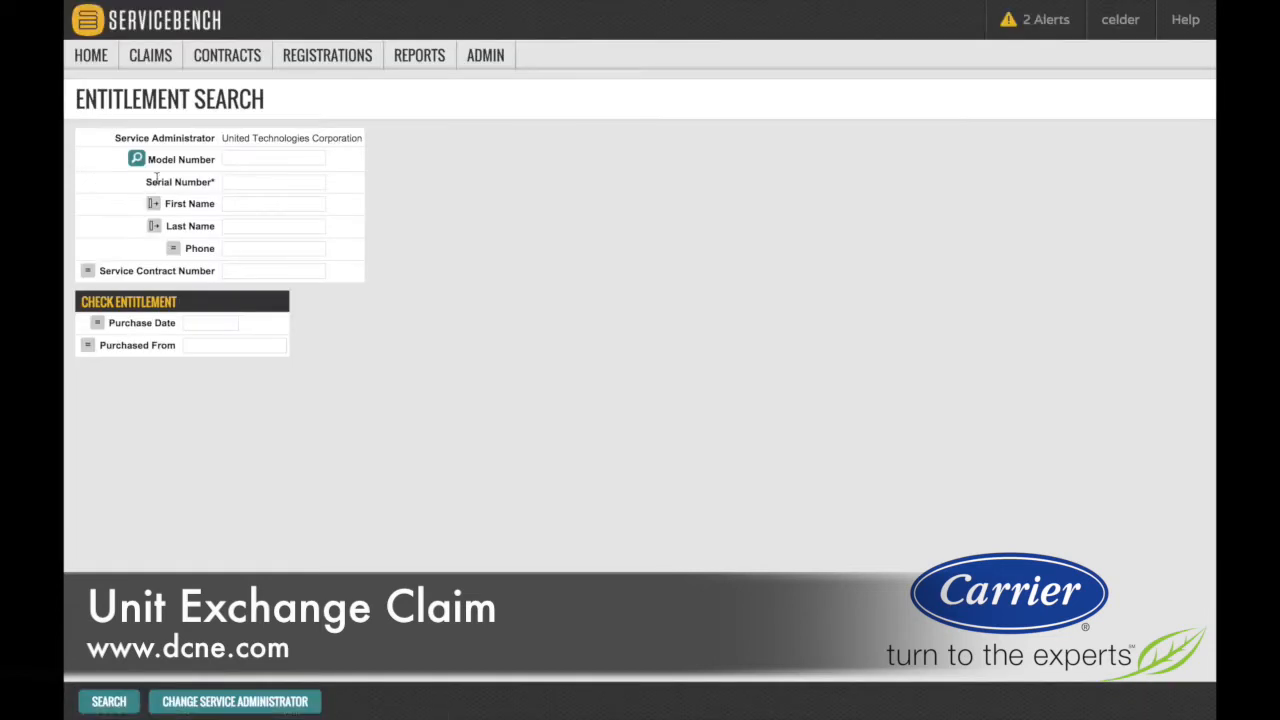
Step: Search serial number 0414X31877 to show the unit's model CNPVP2414ALA and warranty policy
click(274, 182)
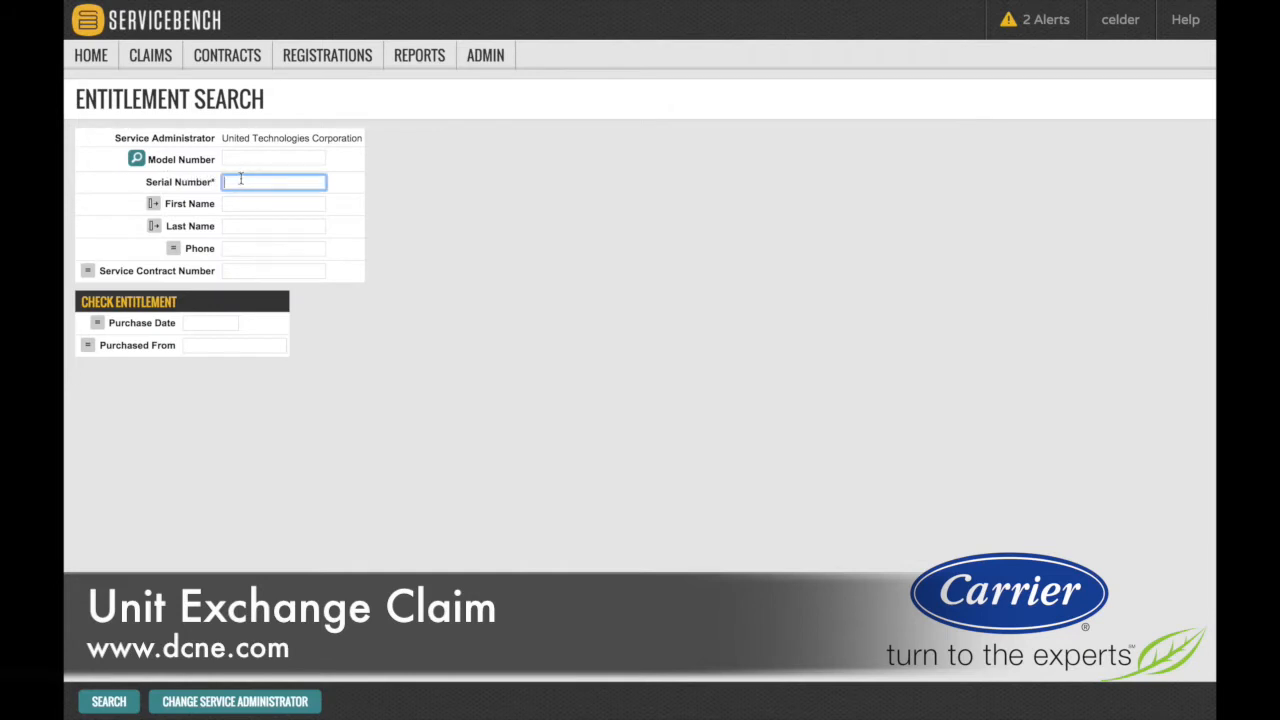
text(0414X31877)
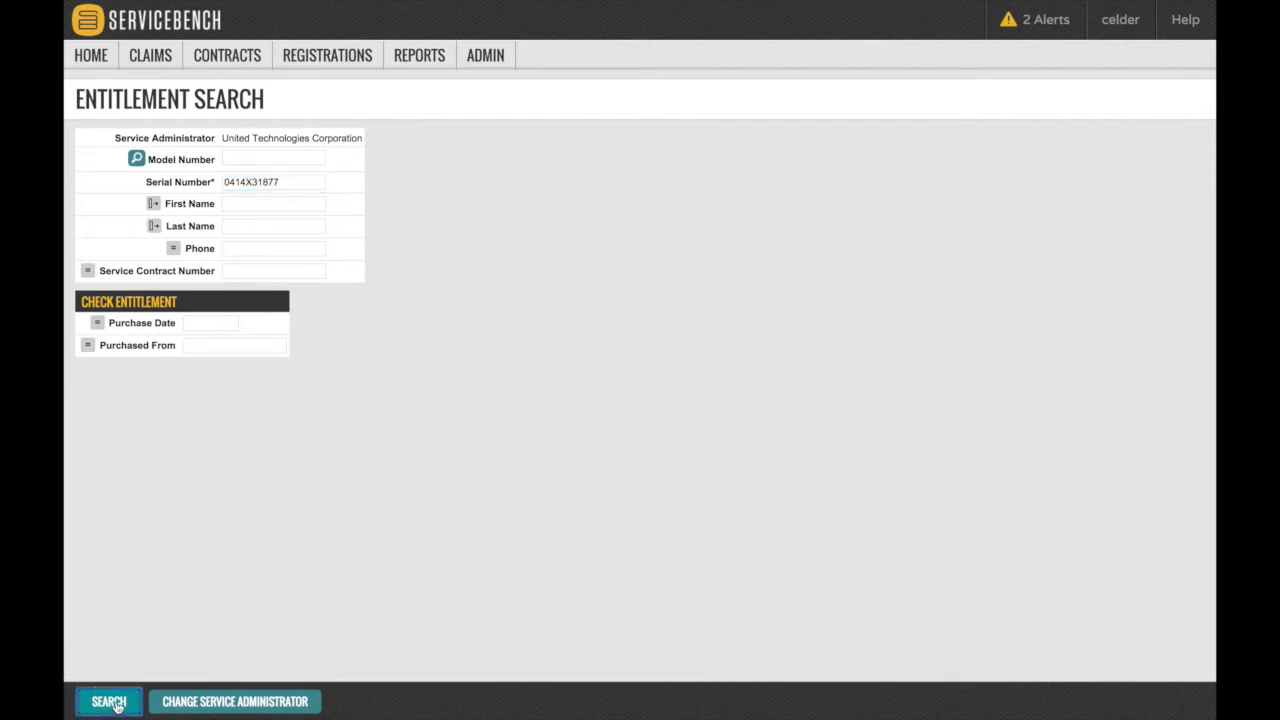
click(108, 700)
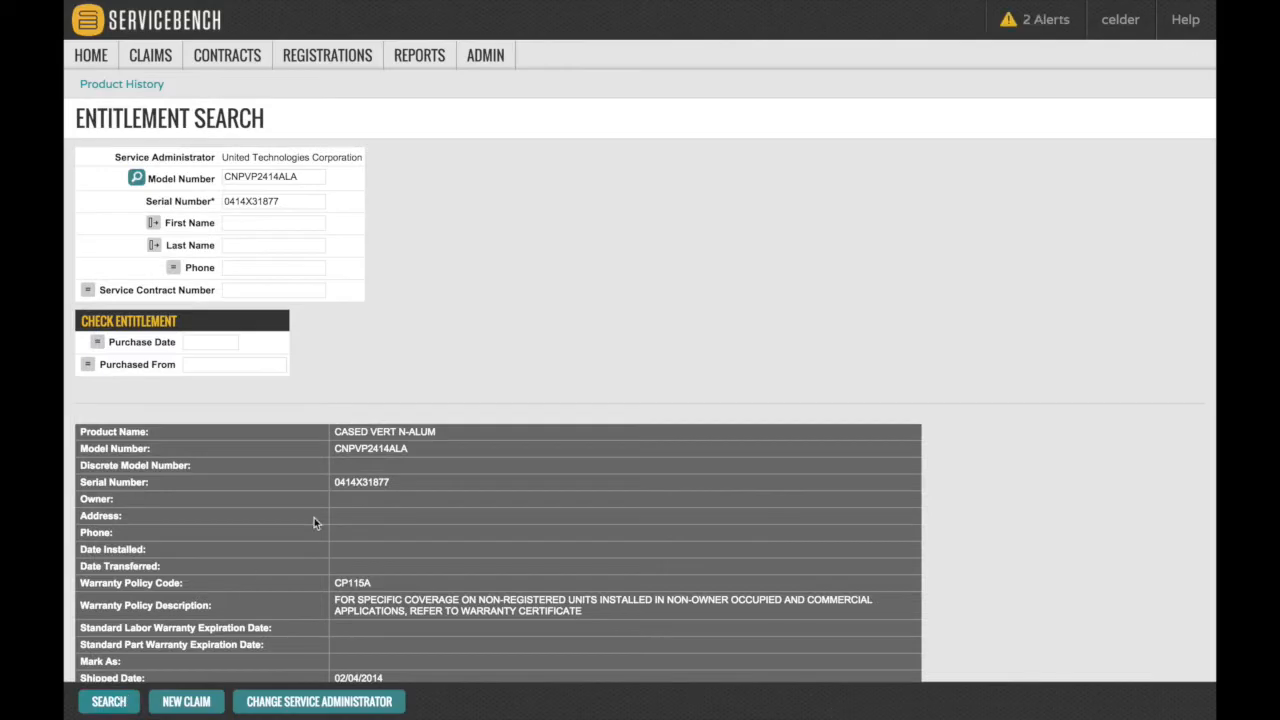
mouse_move(148, 660)
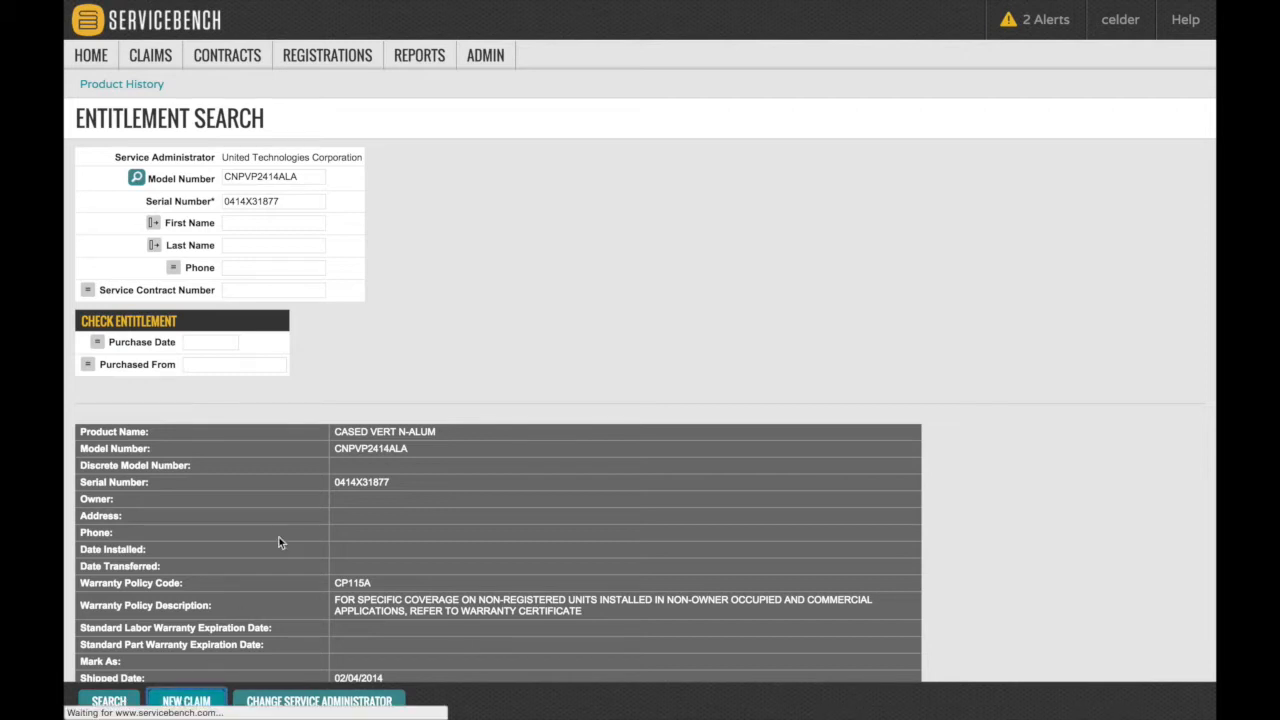
Step: Start a new claim for the unit, keeping the default Service Provider ID
click(188, 698)
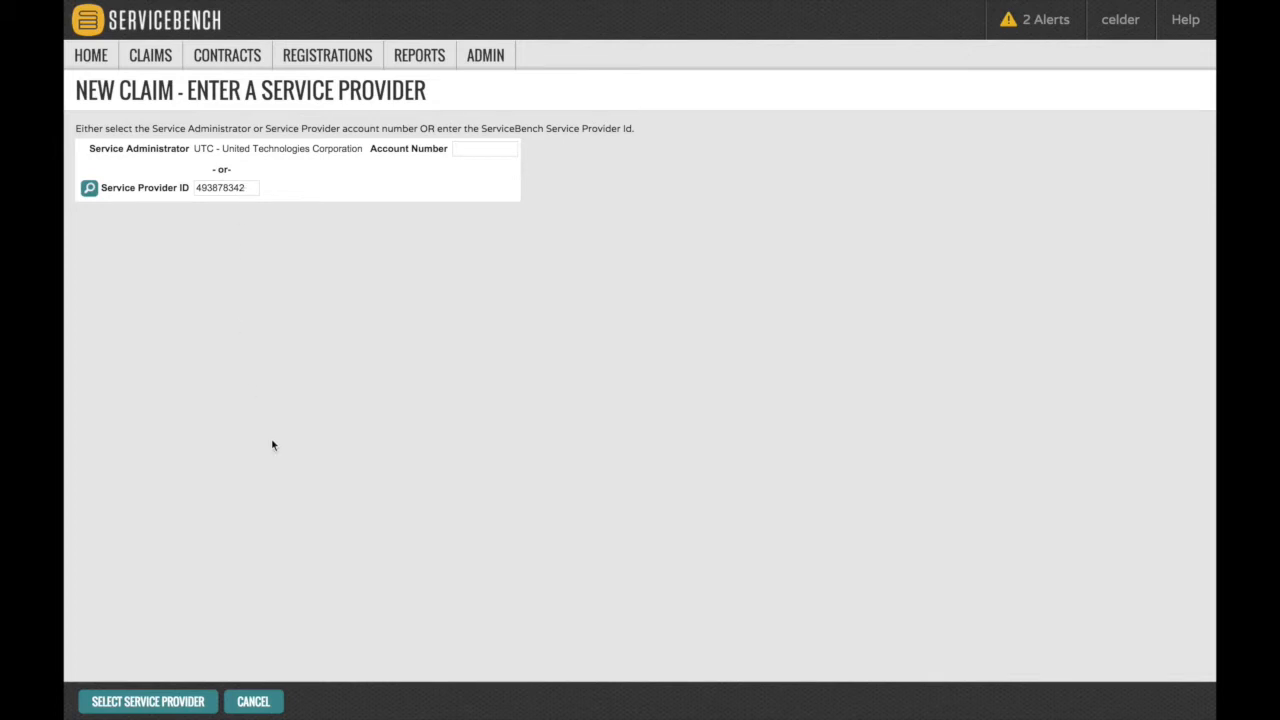
click(156, 702)
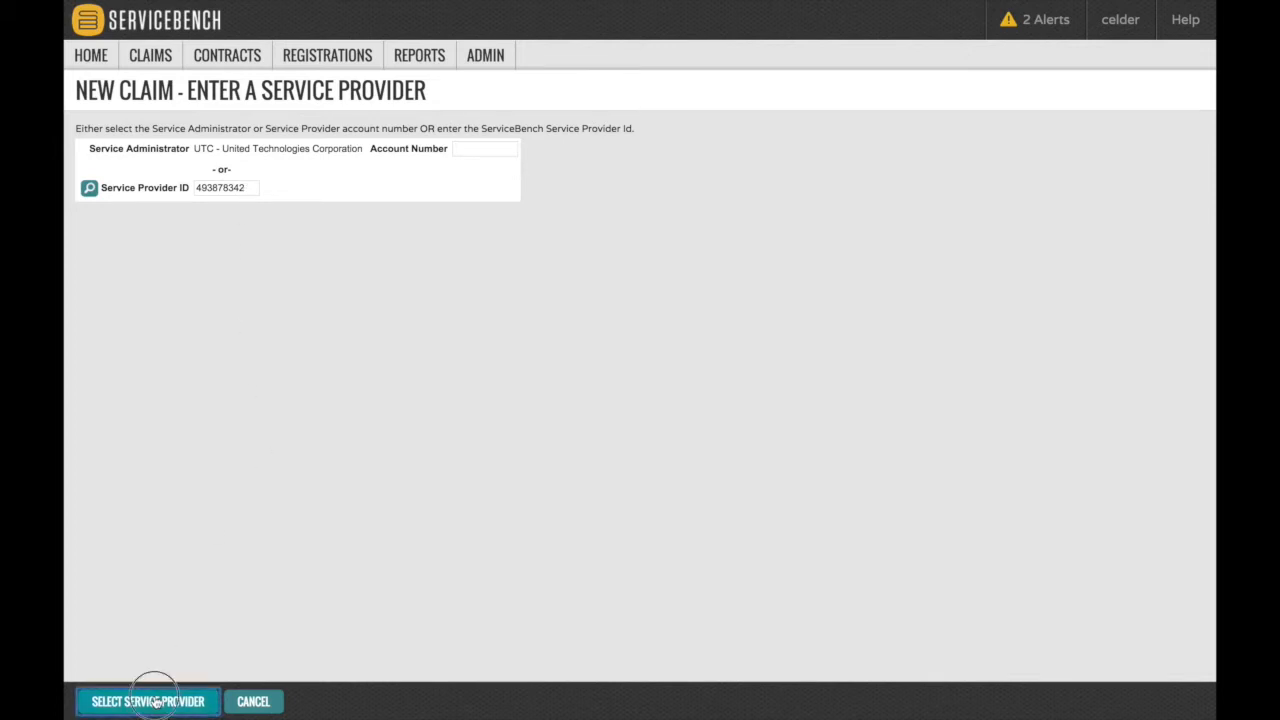
click(148, 700)
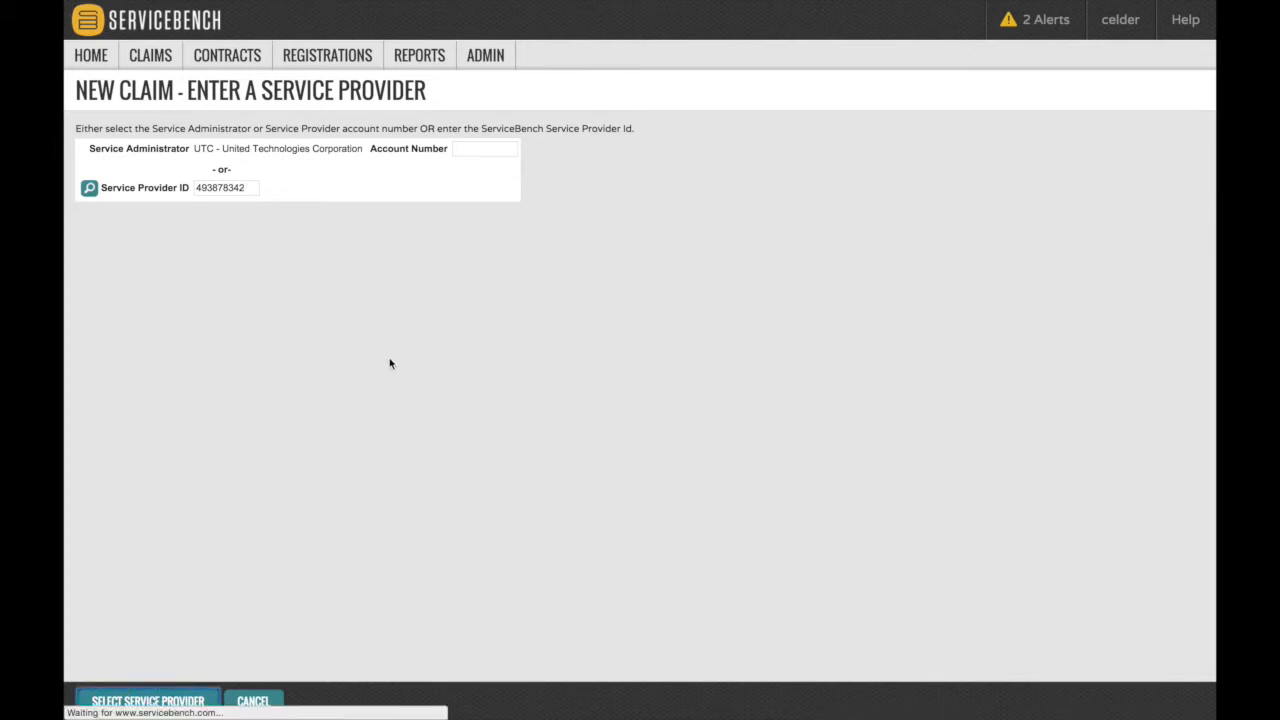
click(152, 698)
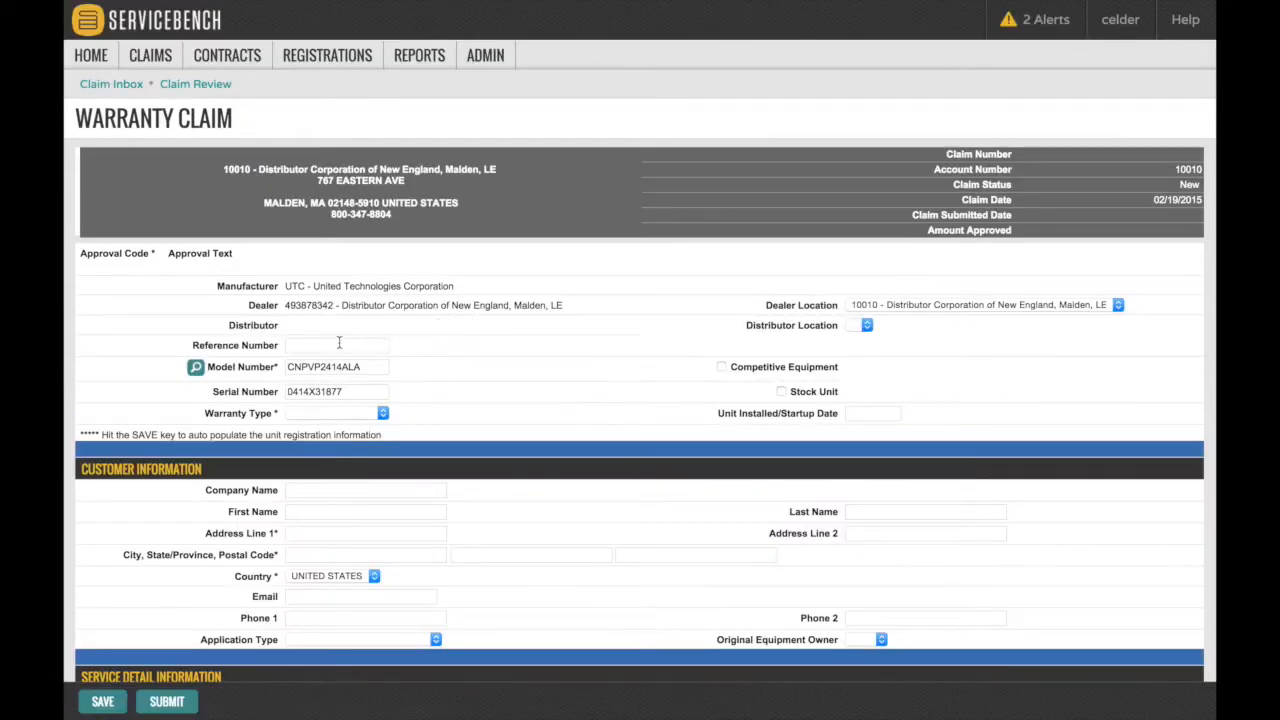
Step: Enter reference PO #, warranty type Unit Exchange and install date 03/01/2014
click(336, 344)
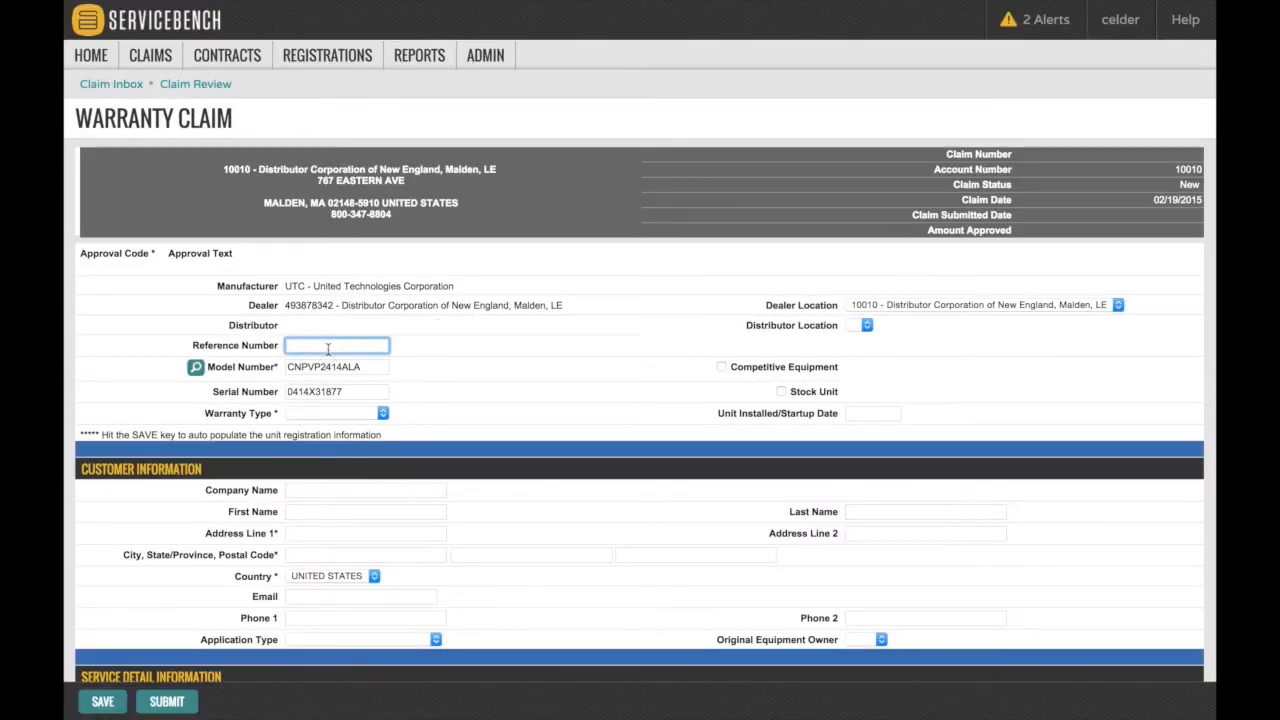
text(PO #)
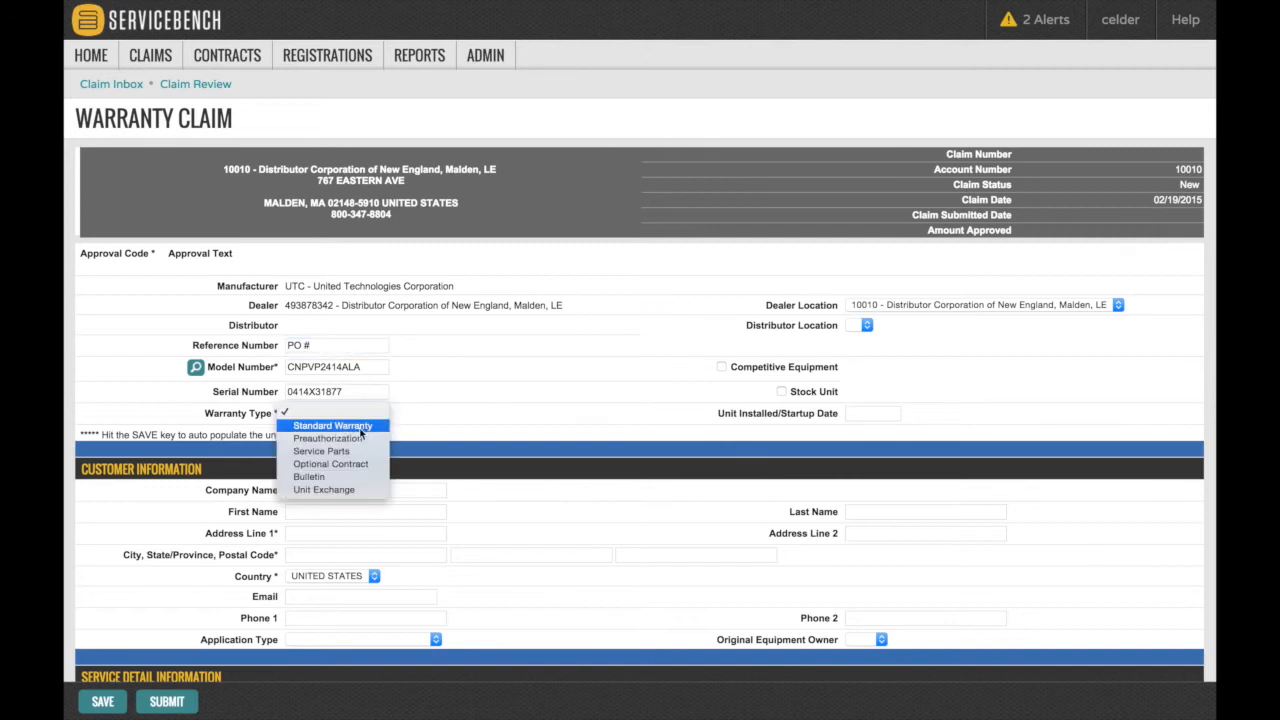
mouse_move(324, 488)
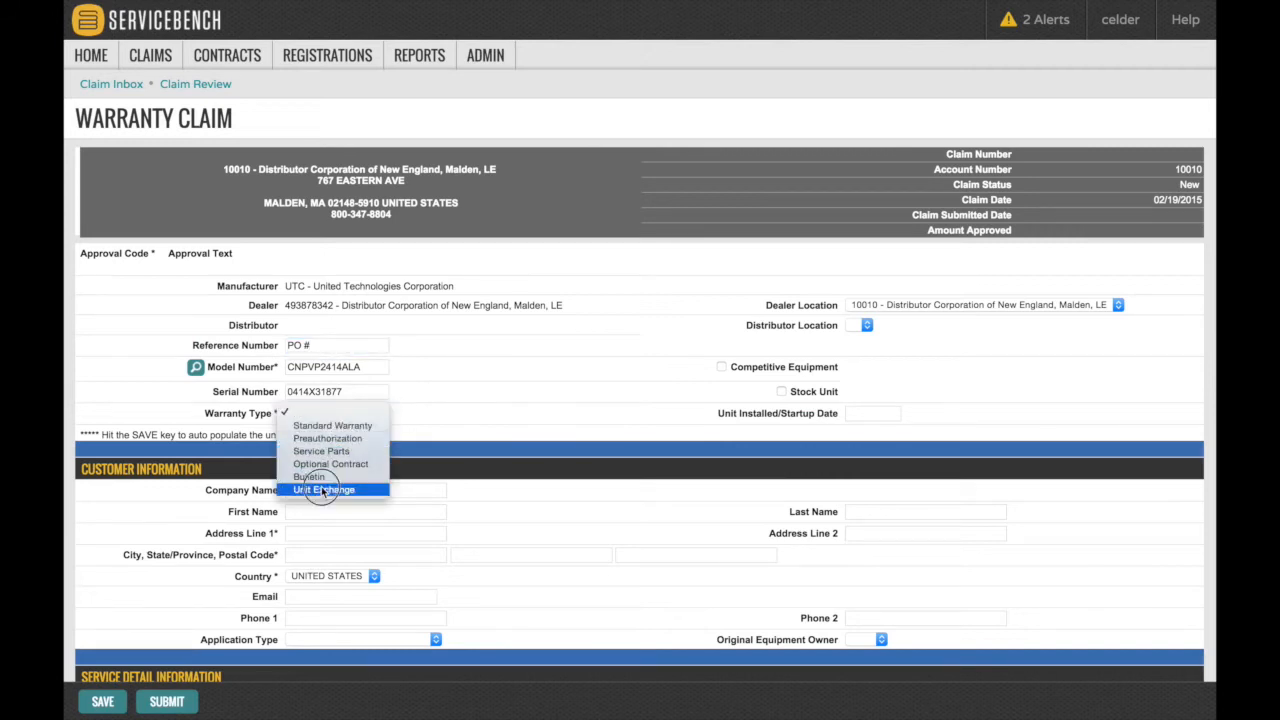
click(324, 488)
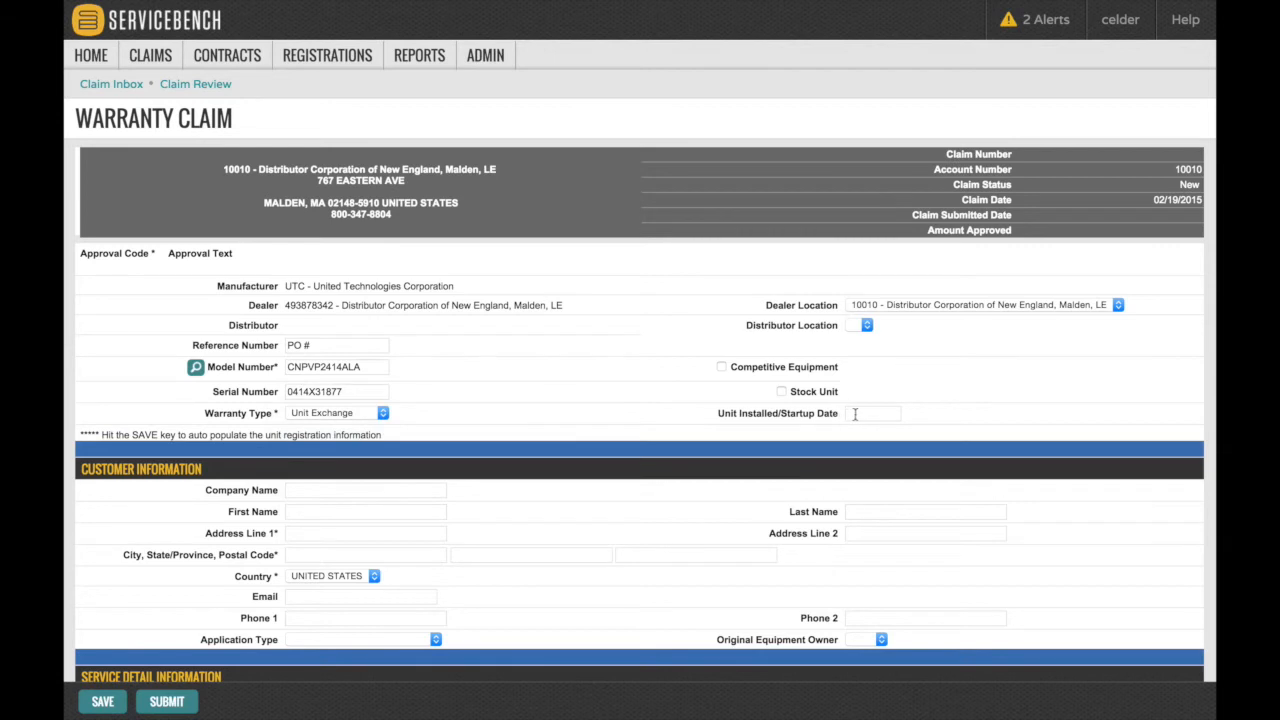
click(874, 414)
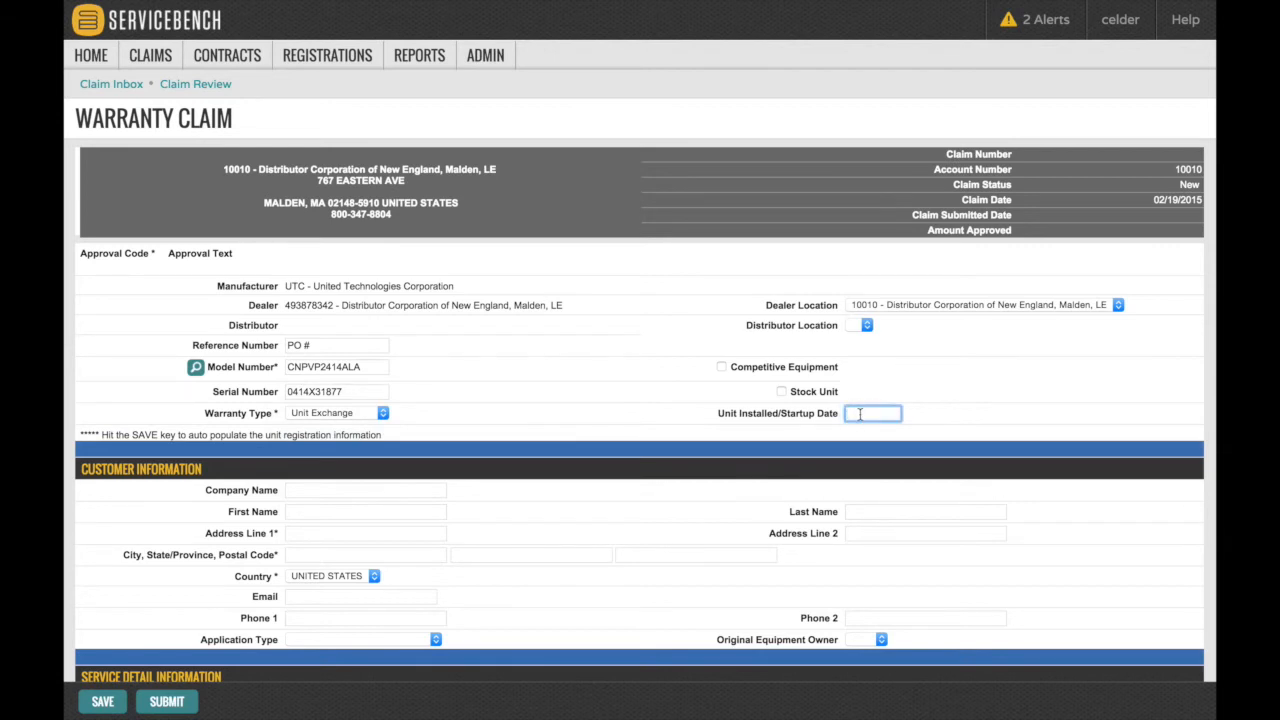
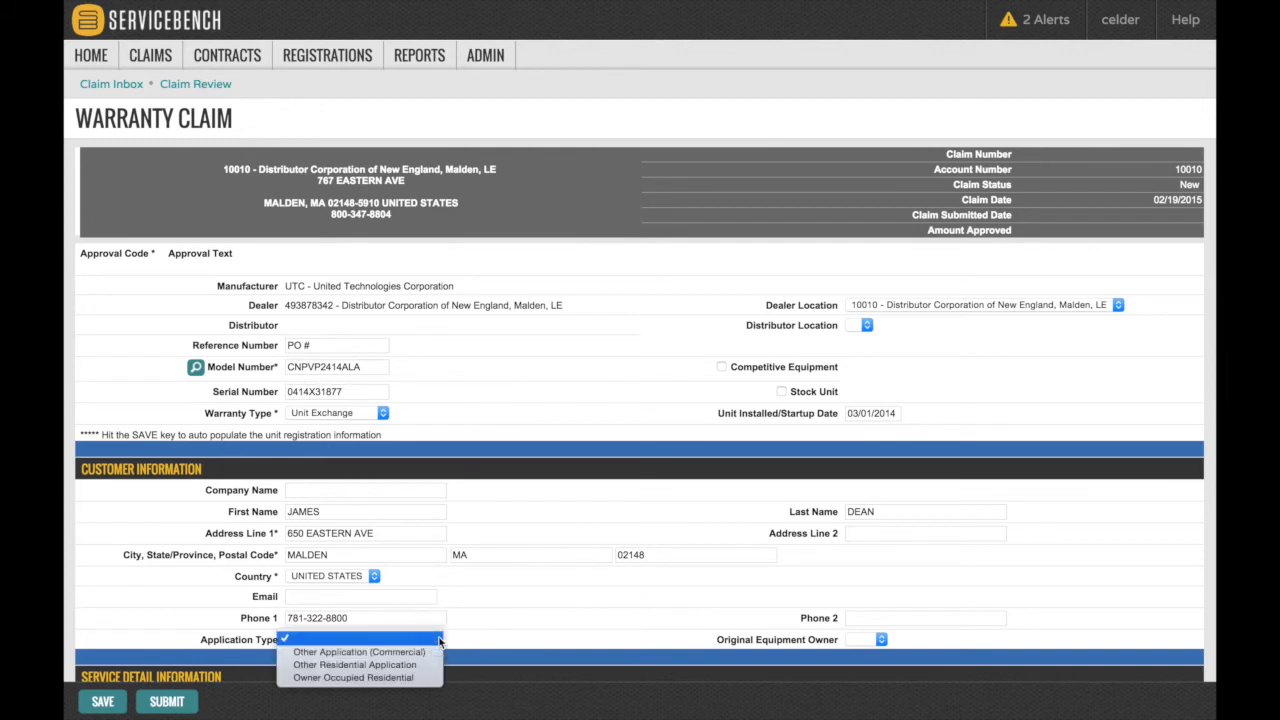
Step: Set application type owner-occupied residential and original equipment owner YES
click(352, 678)
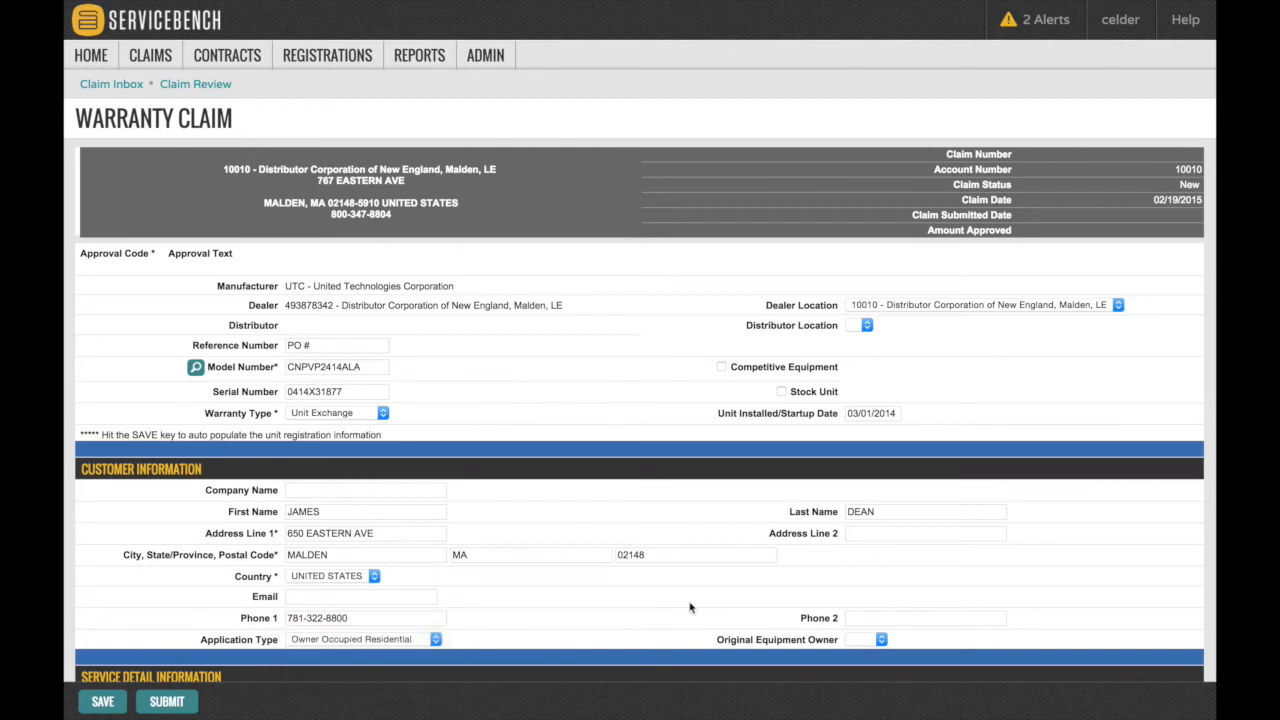
click(880, 640)
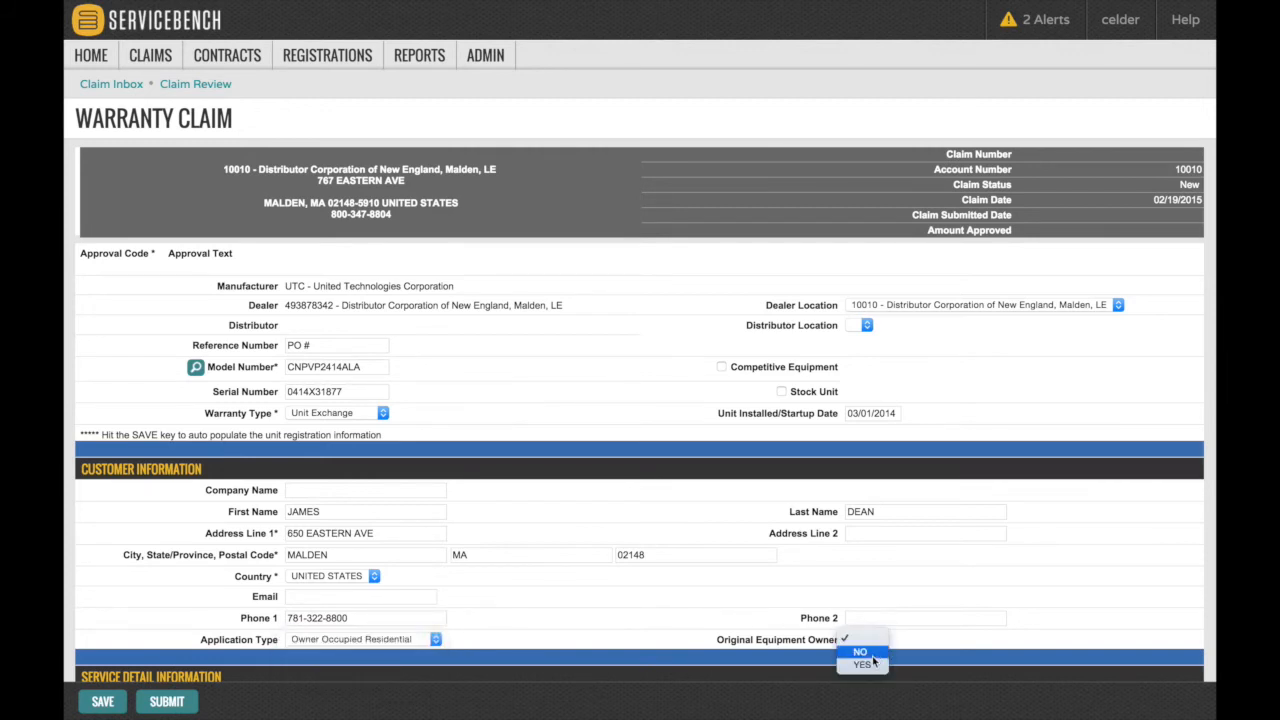
click(864, 666)
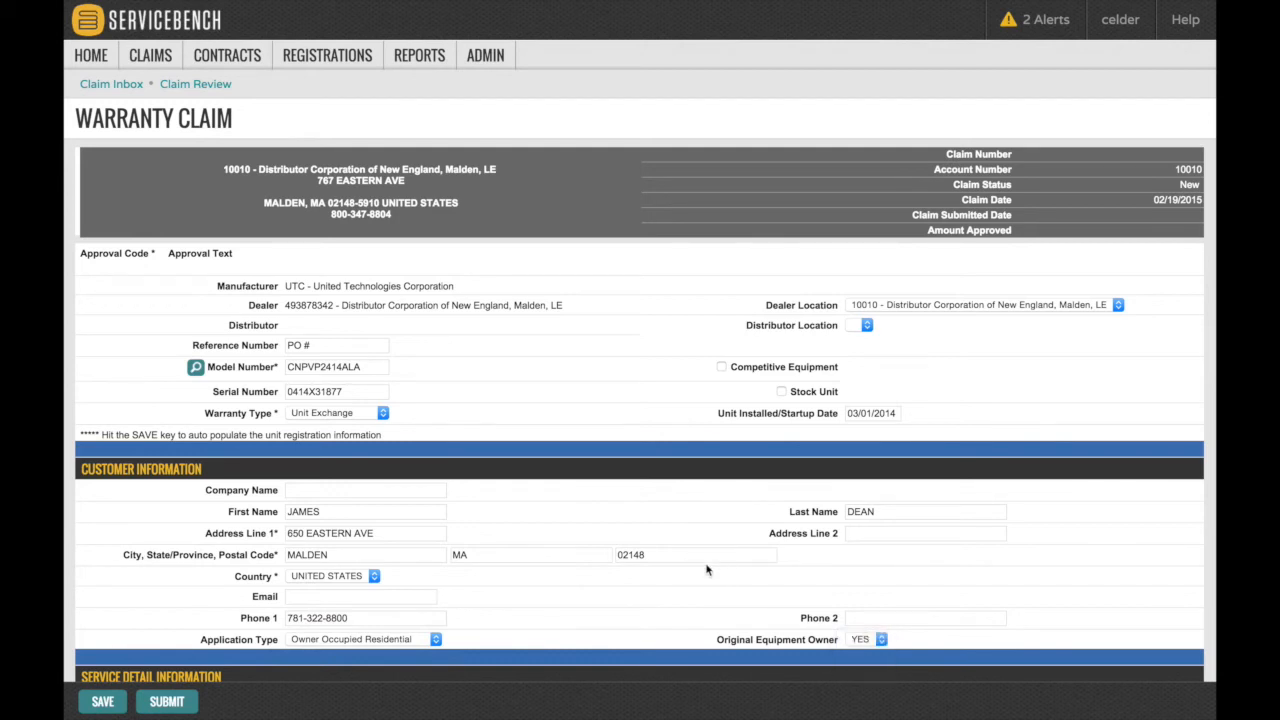
Step: Enter fail date 02/01/2015, repair date 02/04/2015 and the replacement model, serial and invoice numbers
scroll(down, 3)
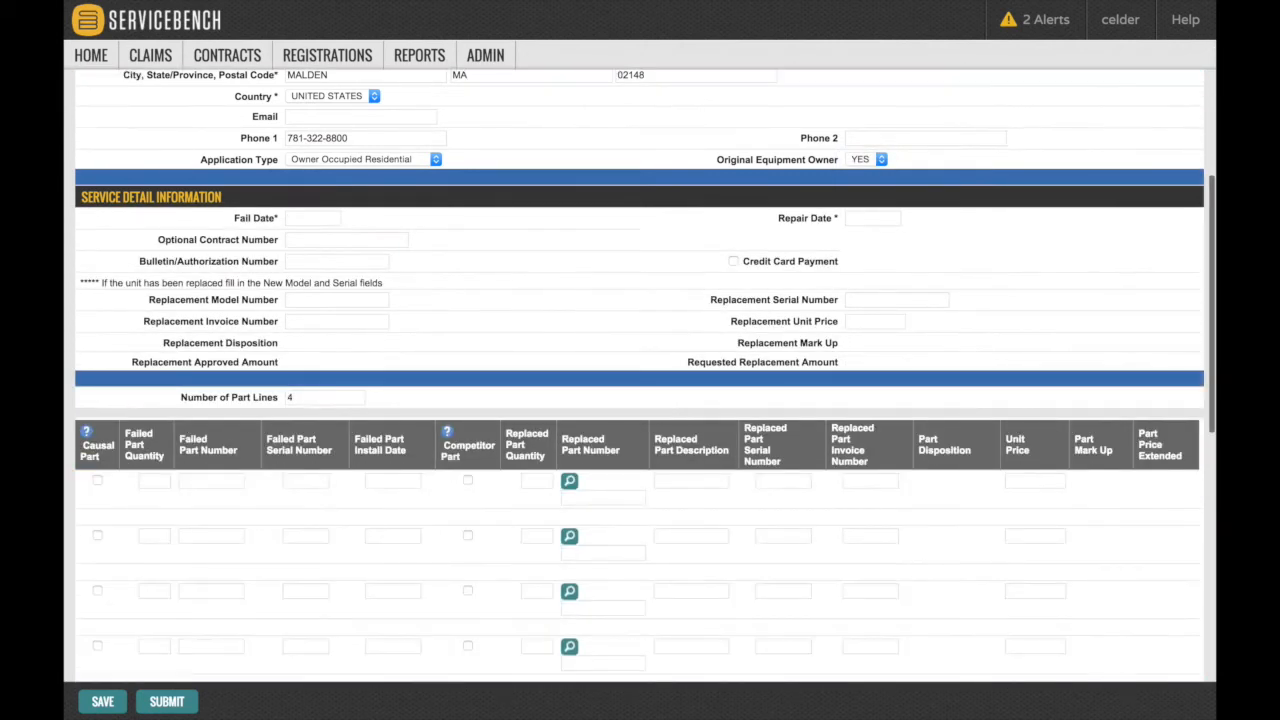
click(312, 218)
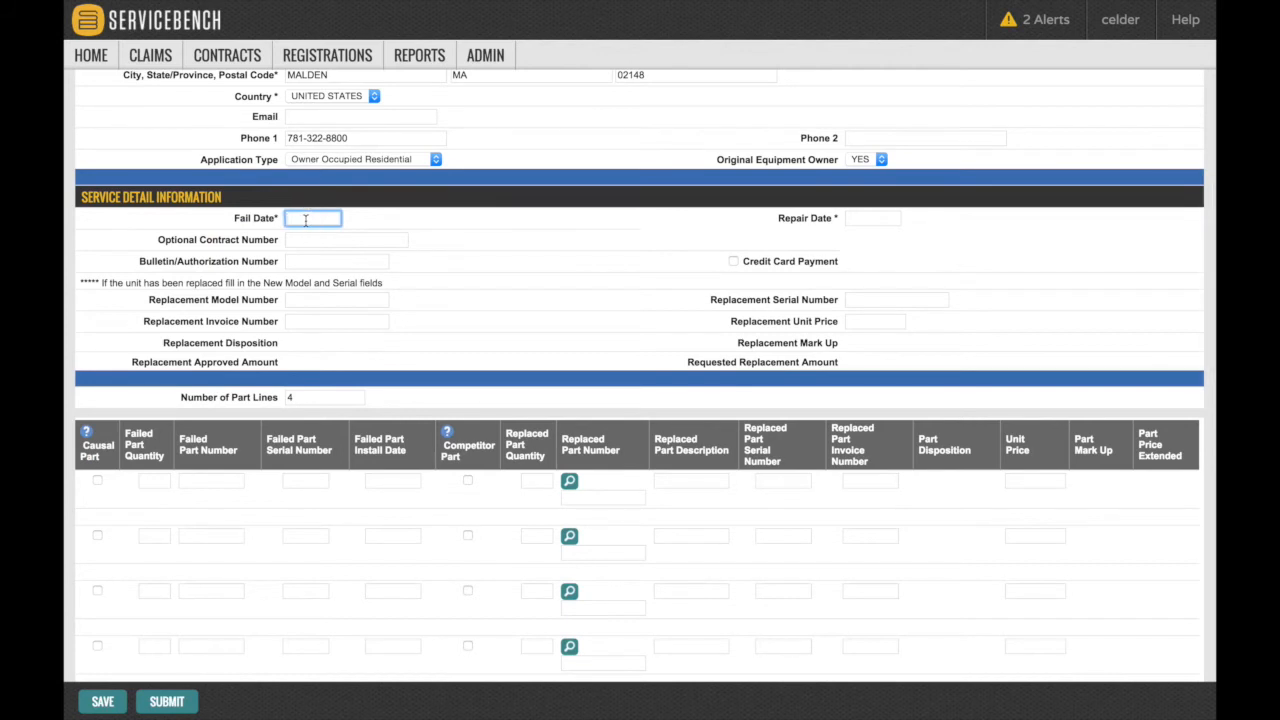
text(02/01/2015)
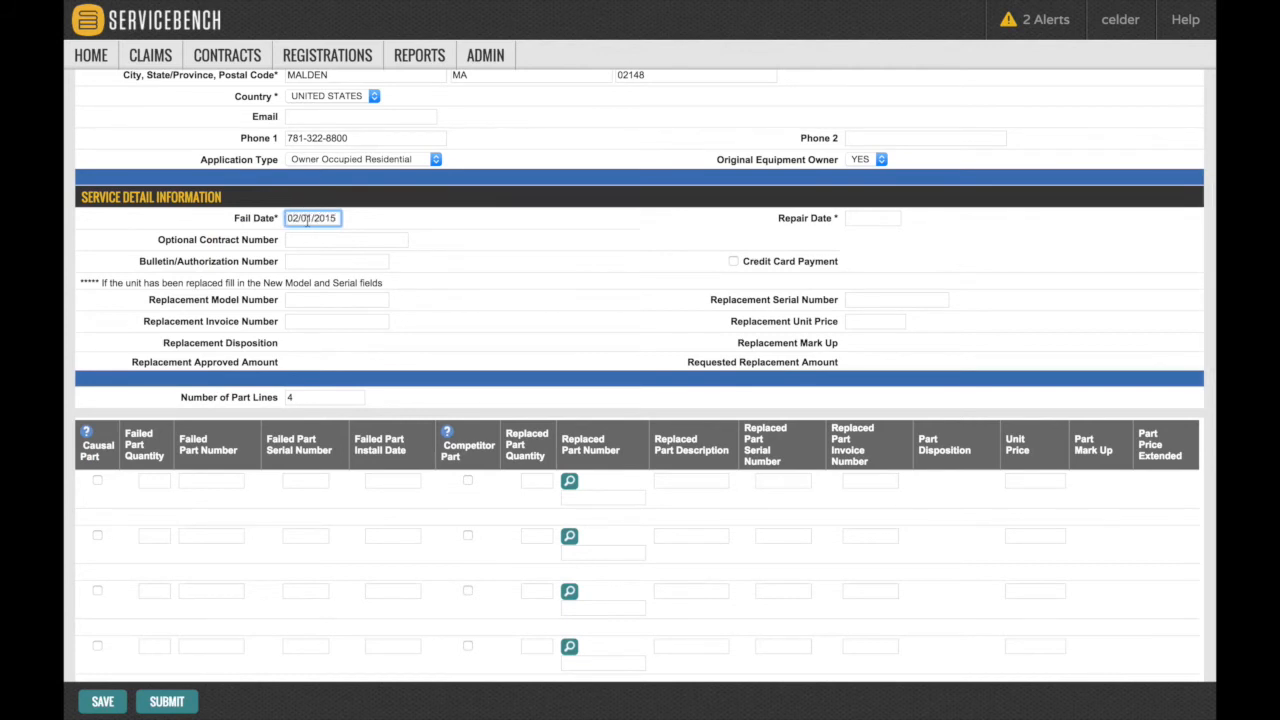
text(02/04/2015)
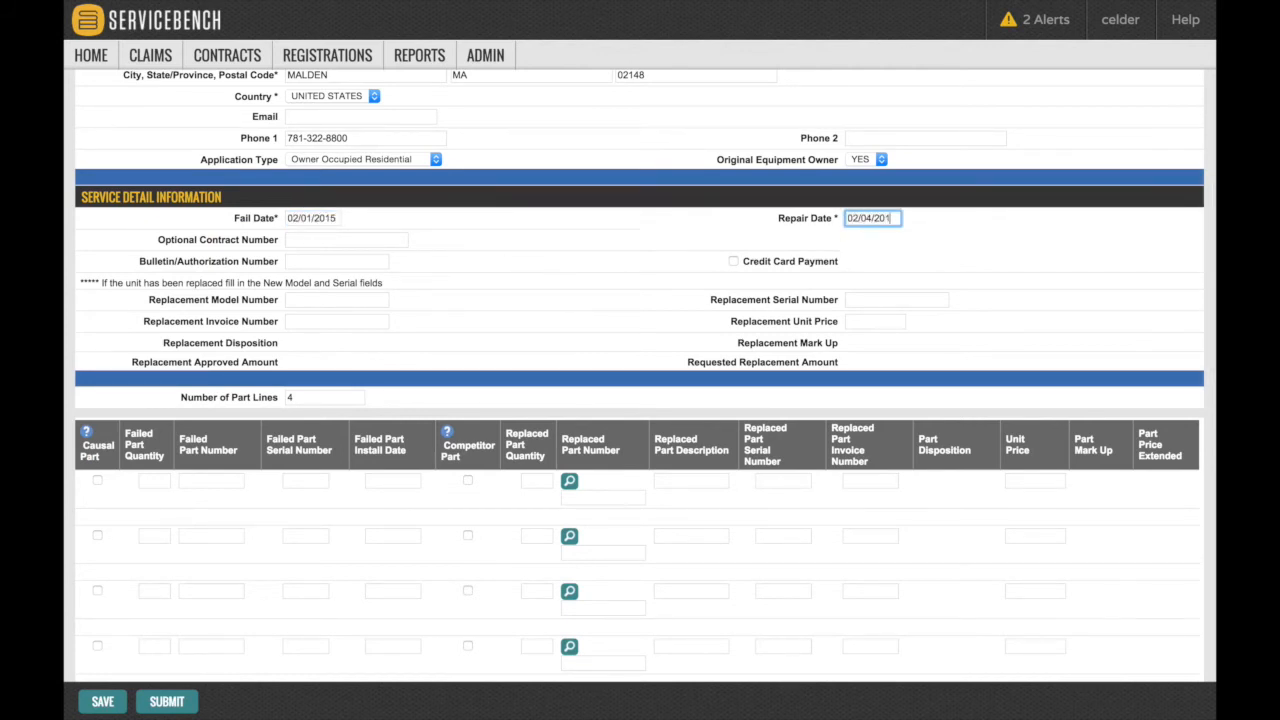
text(CNPVP2414)
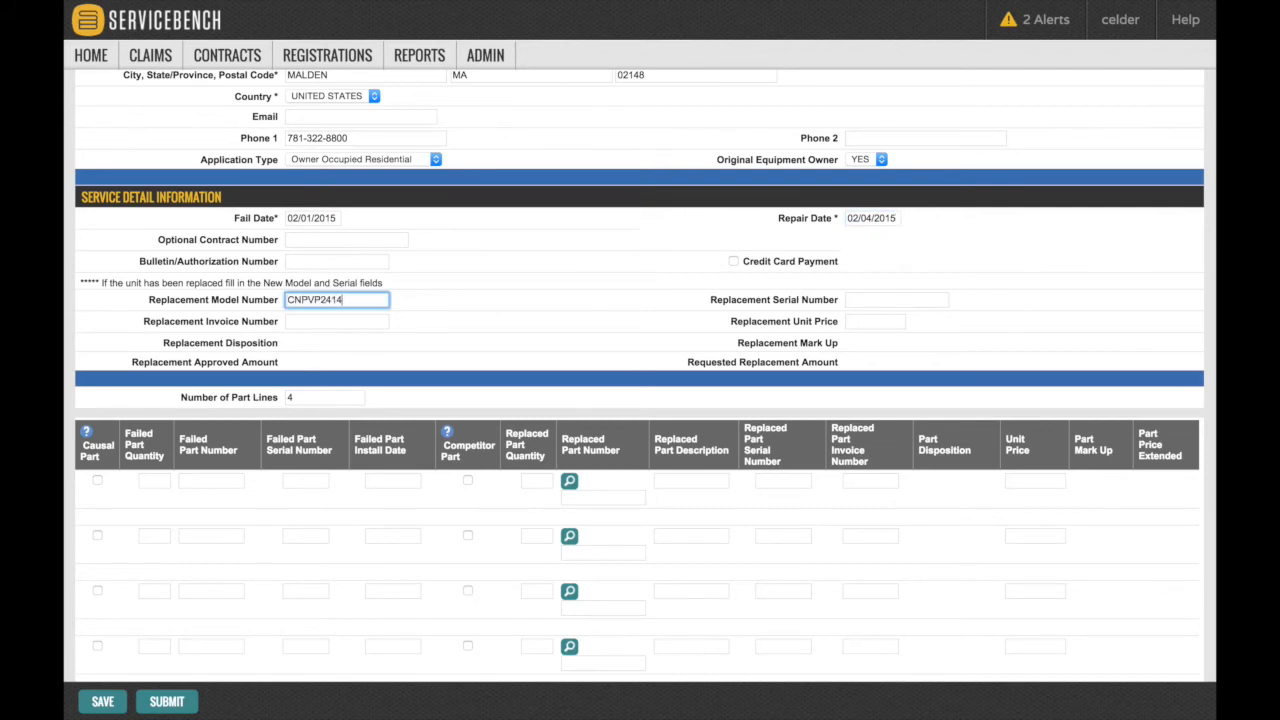
text(0414X31873)
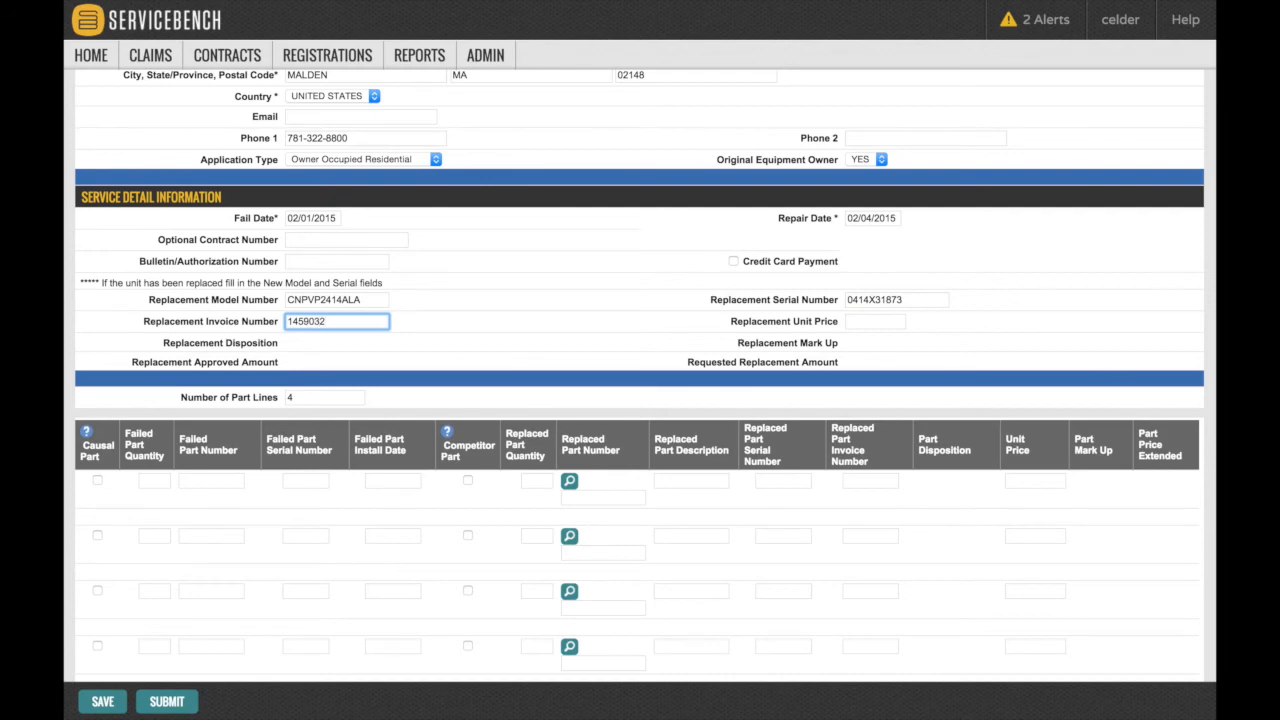
scroll(down, 3)
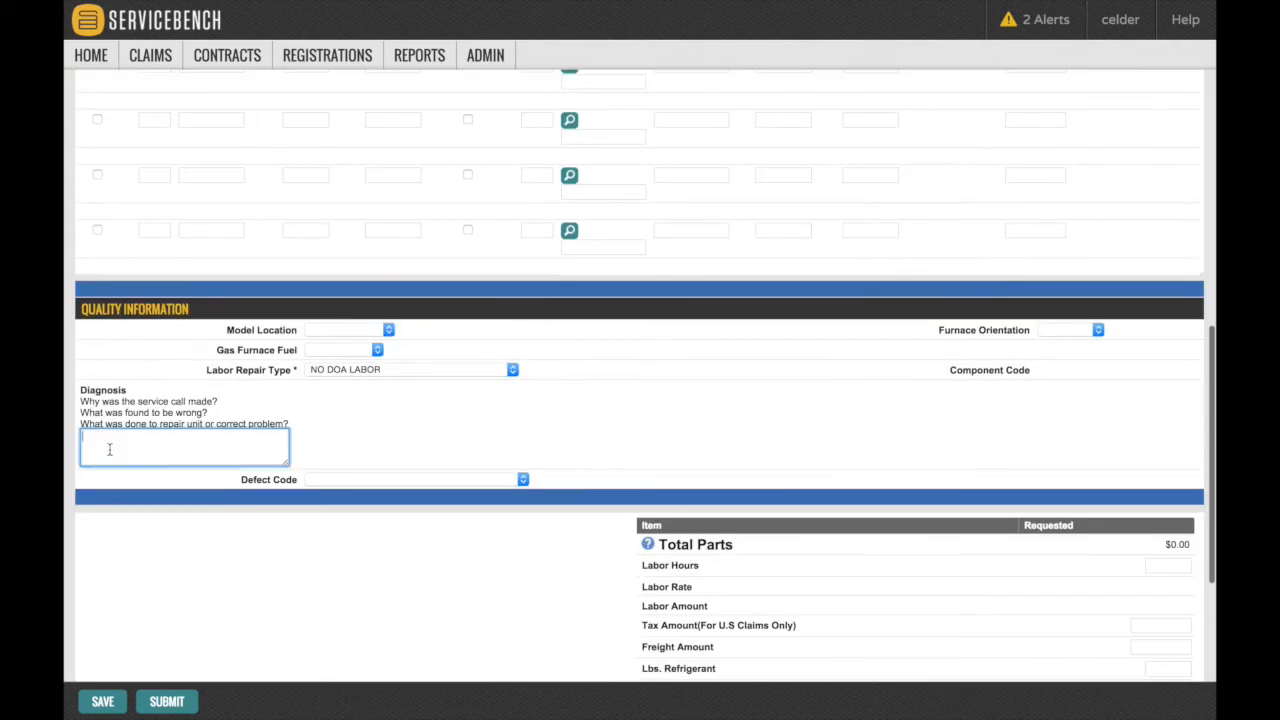
Step: Enter diagnosis 'coil was found to be leaking upon technician inspection' and save the claim
text(COIL WAS FOUND TO BE LEAKING UPON TECHNI)
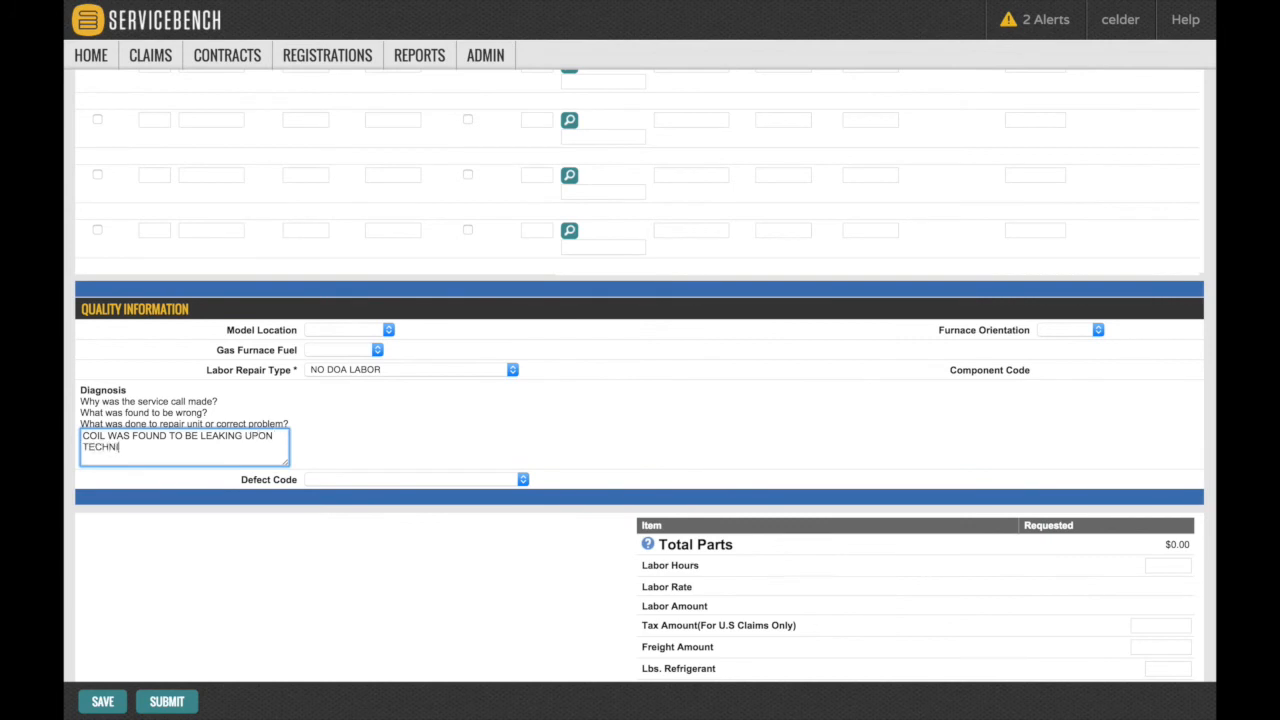
text(CIAN INSPECTION.)
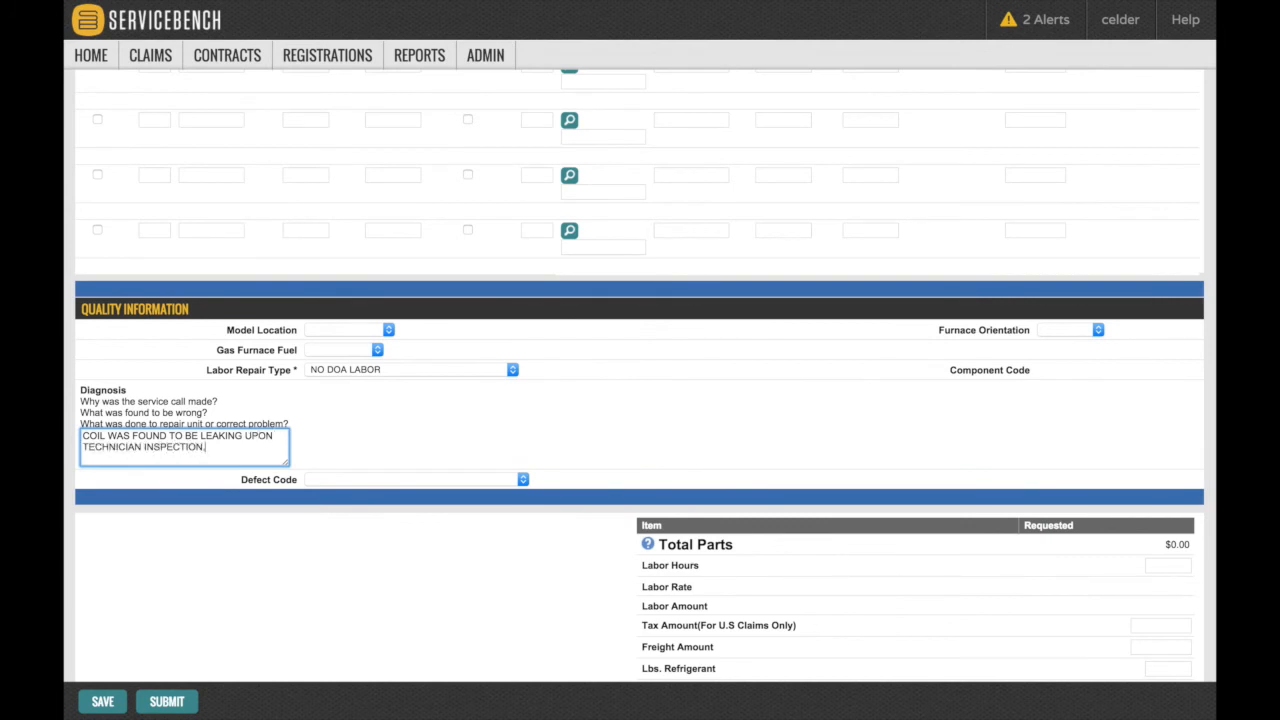
click(104, 700)
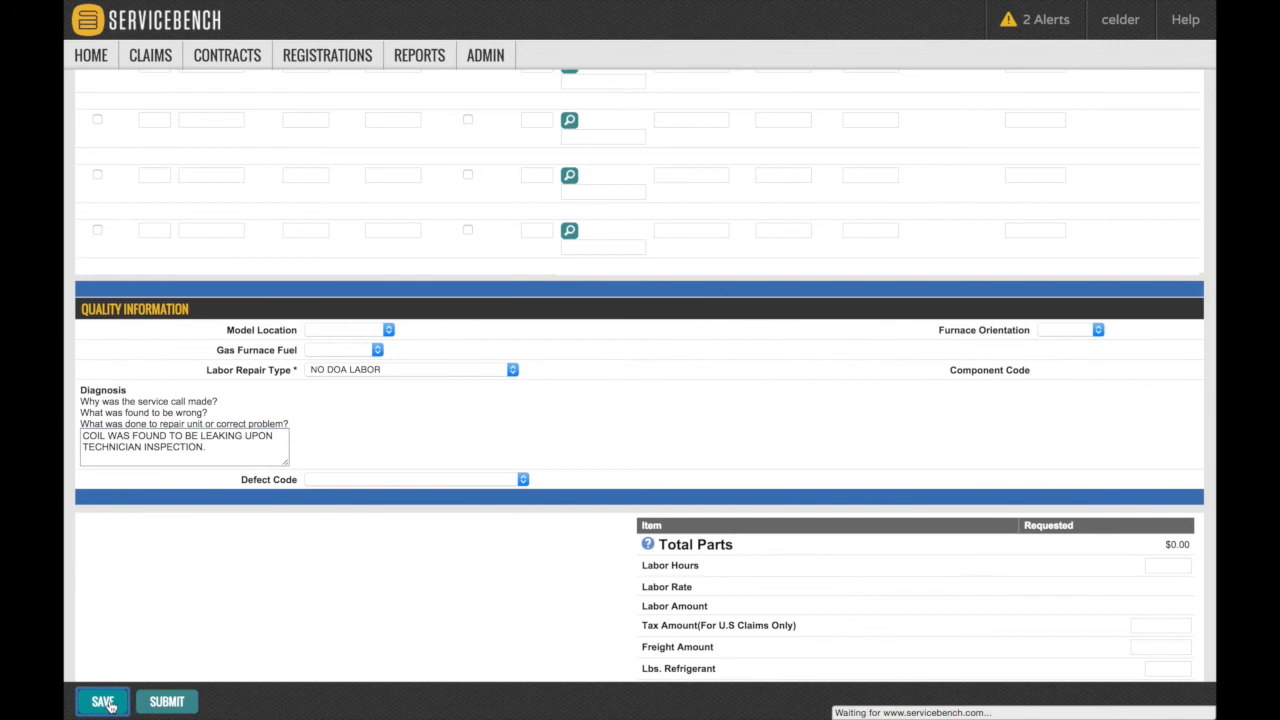
click(102, 700)
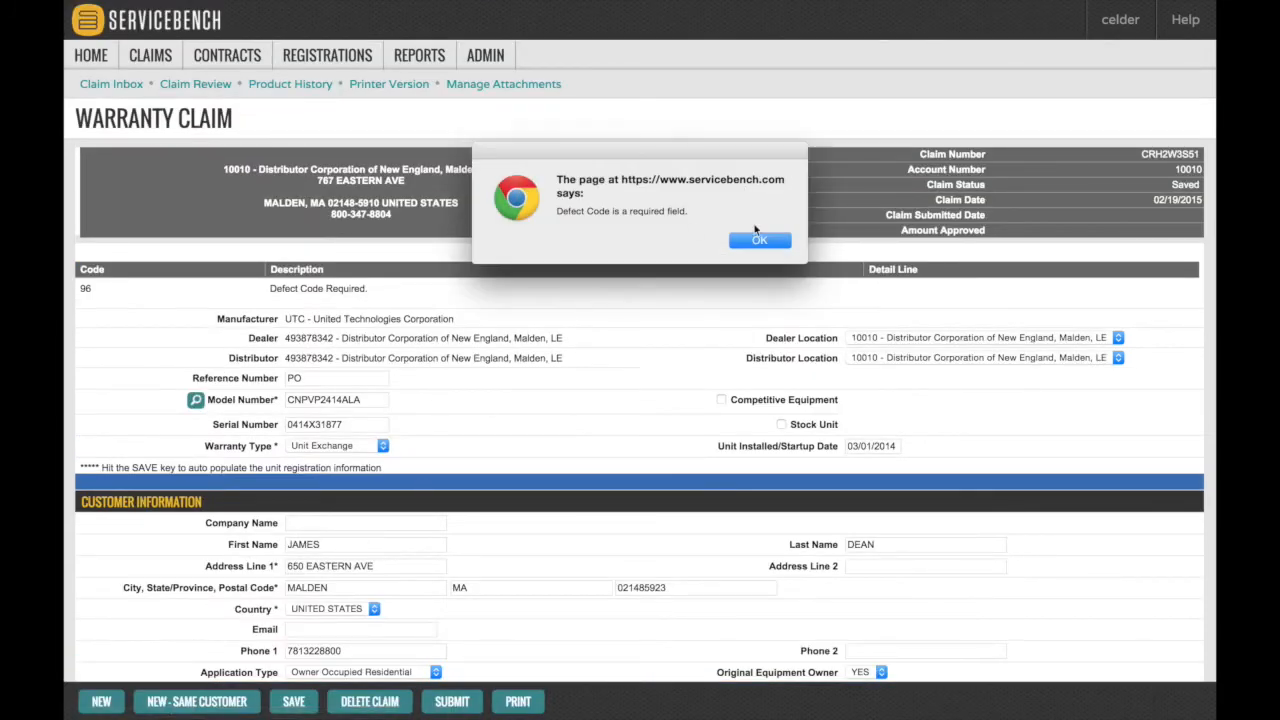
Step: Dismiss the required-field alert and set Defect Code to U106 - Leak - Crack
click(760, 240)
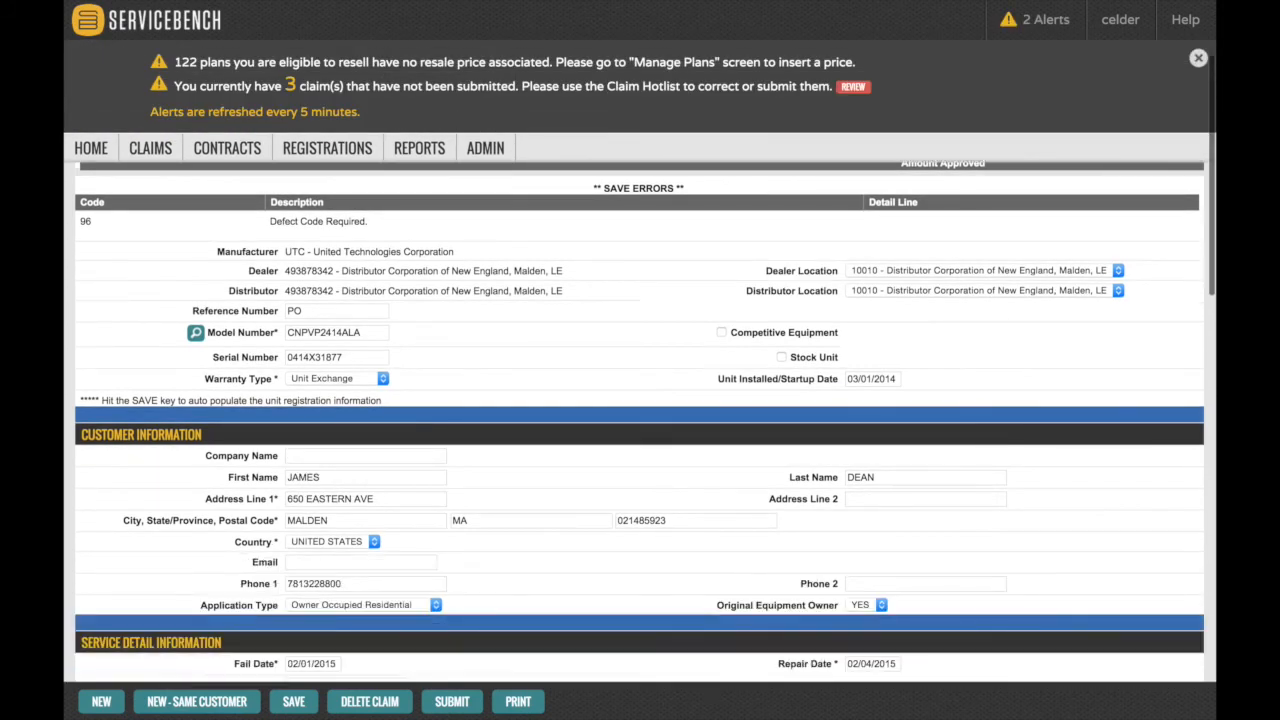
scroll(down, 3)
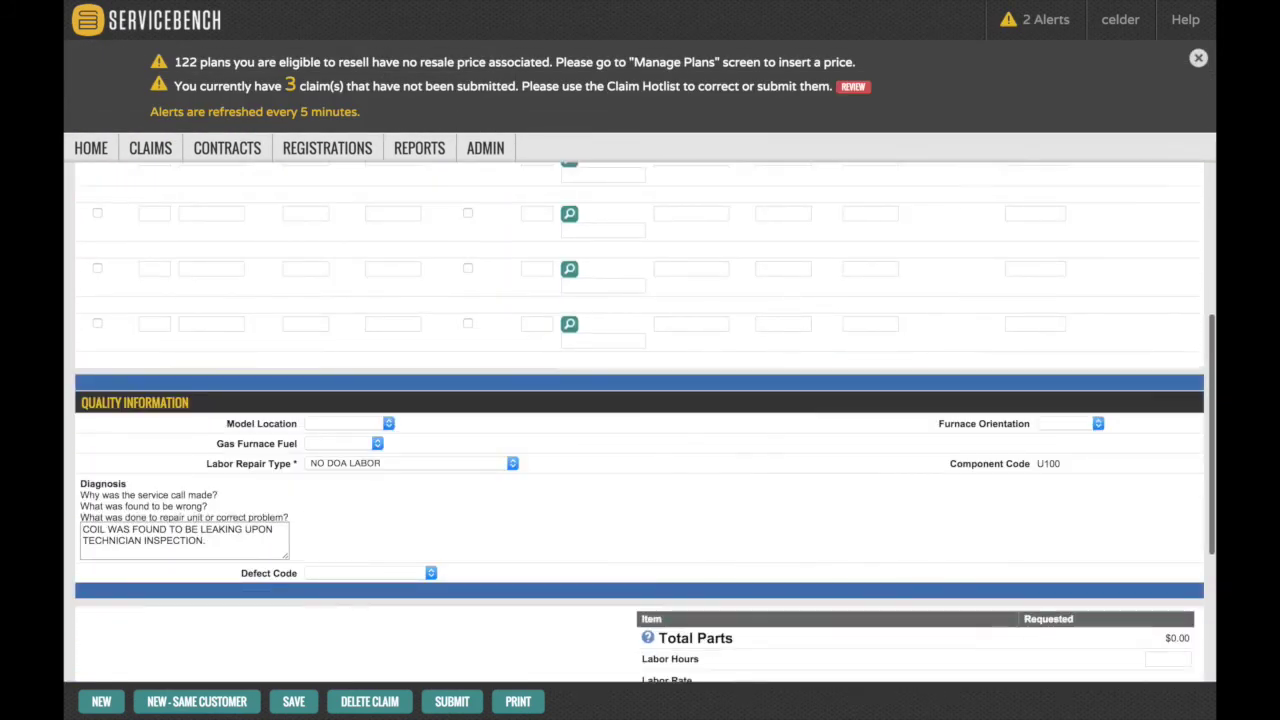
scroll(down, 3)
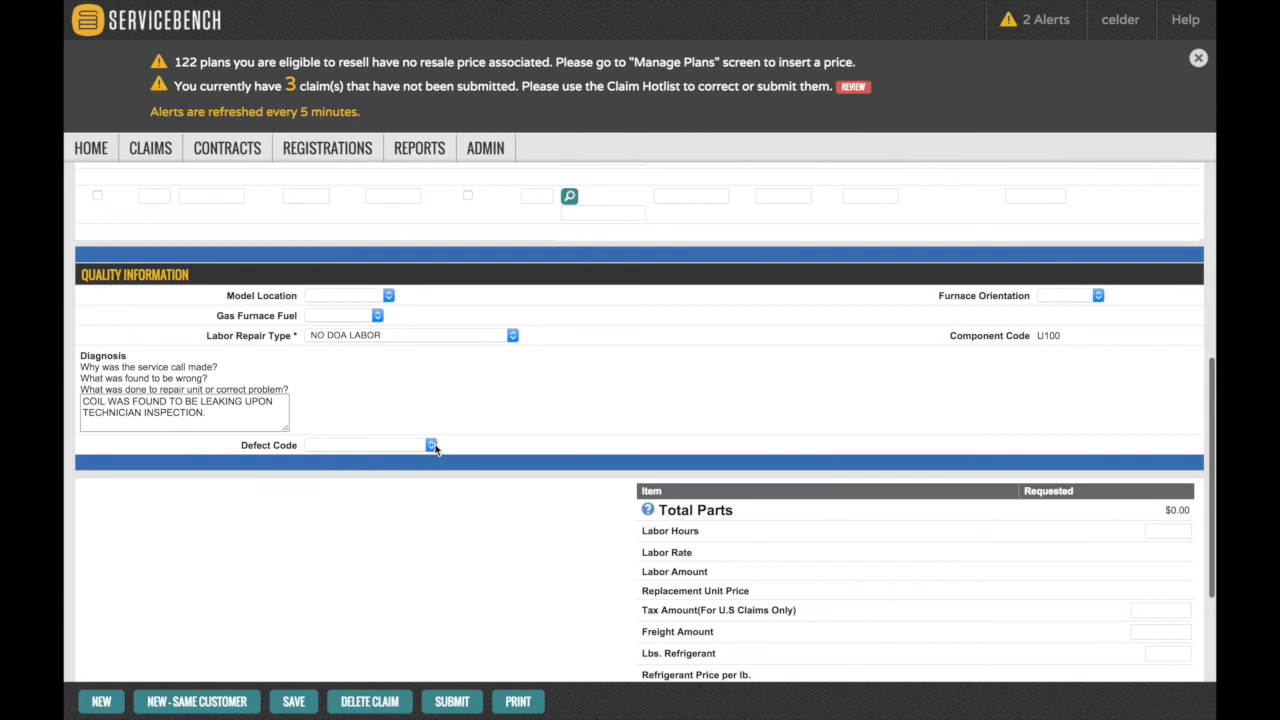
click(432, 444)
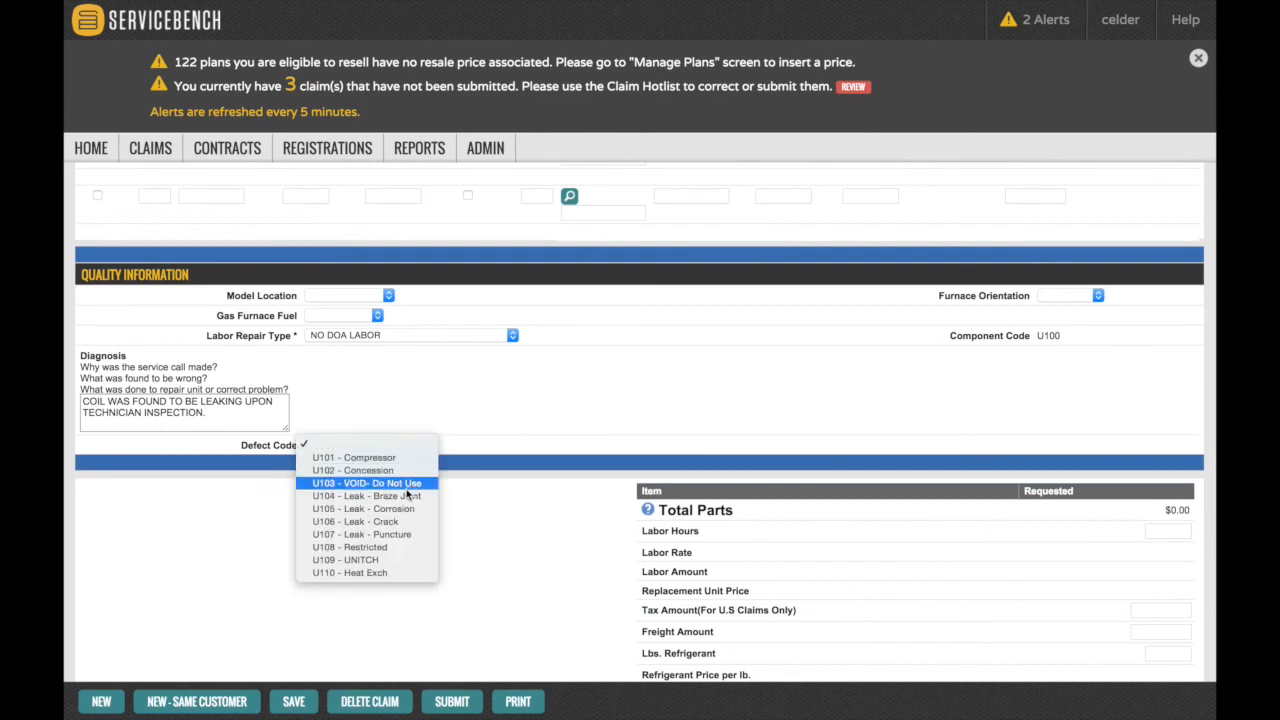
mouse_move(388, 520)
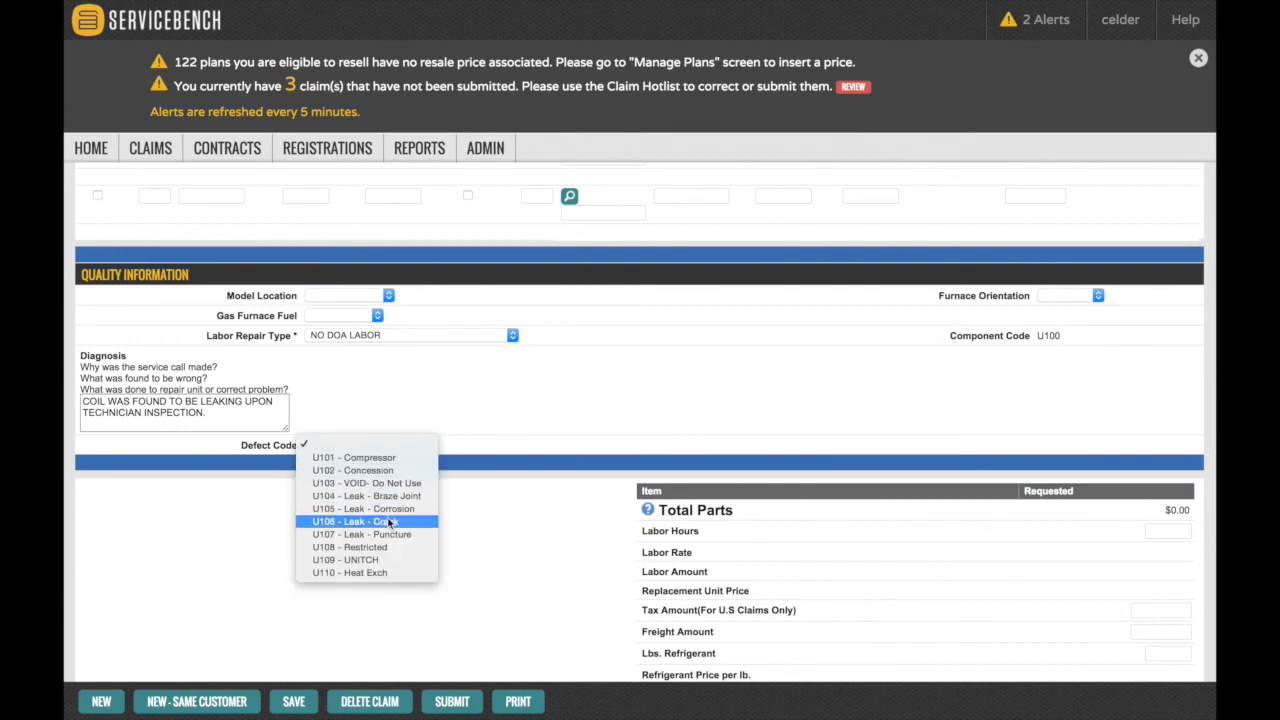
mouse_move(384, 524)
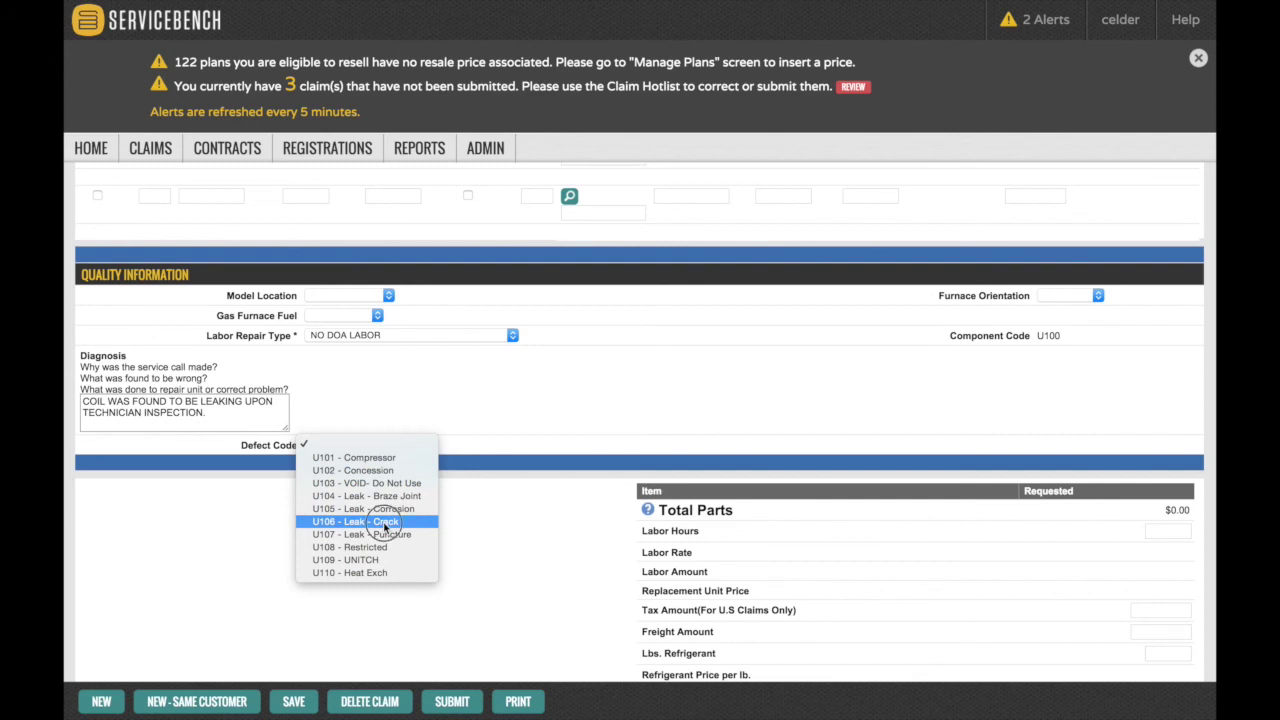
click(360, 520)
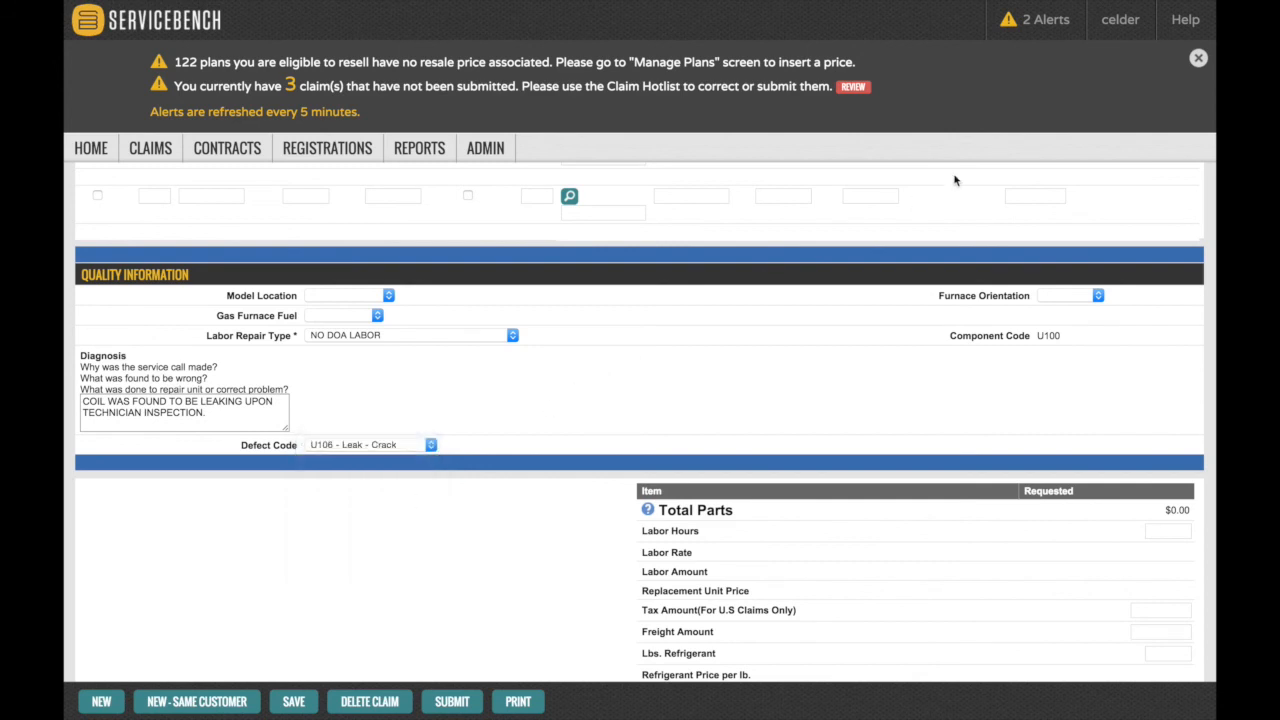